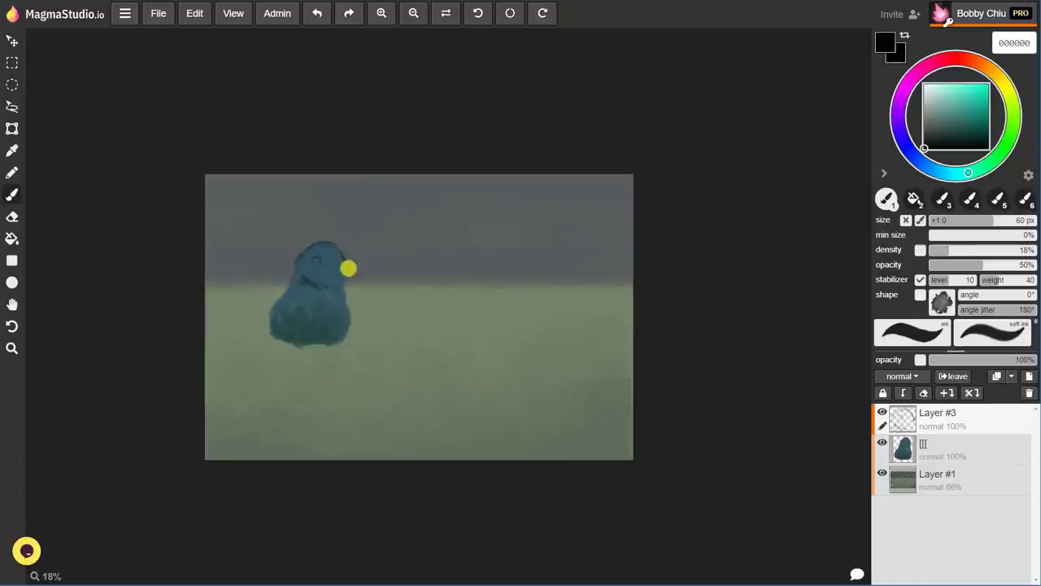
Block in the mouse's rough dark blue body silhouette over the background
left_click_drag(342, 269, 322, 240)
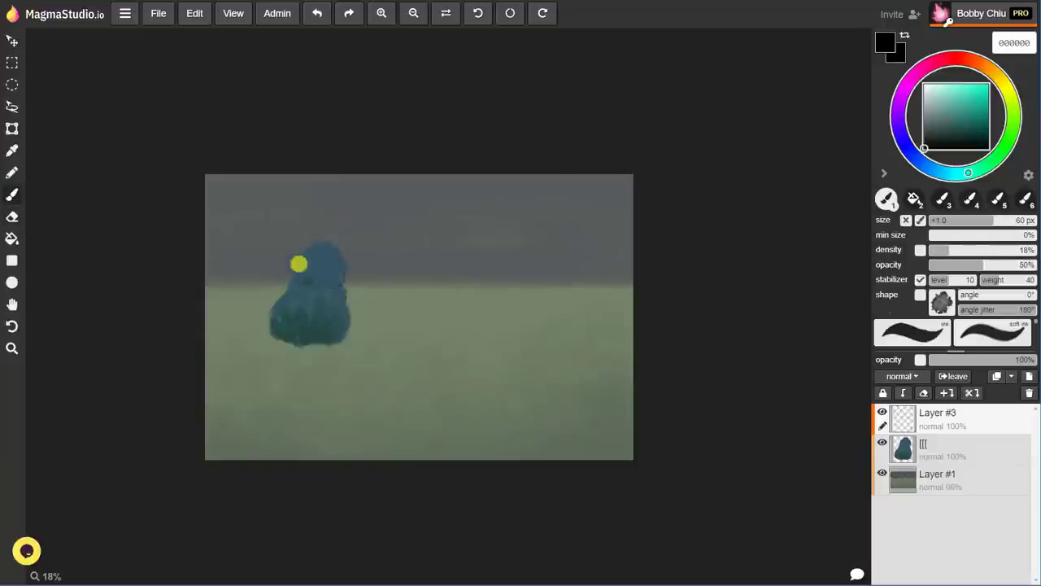
left_click_drag(296, 264, 338, 213)
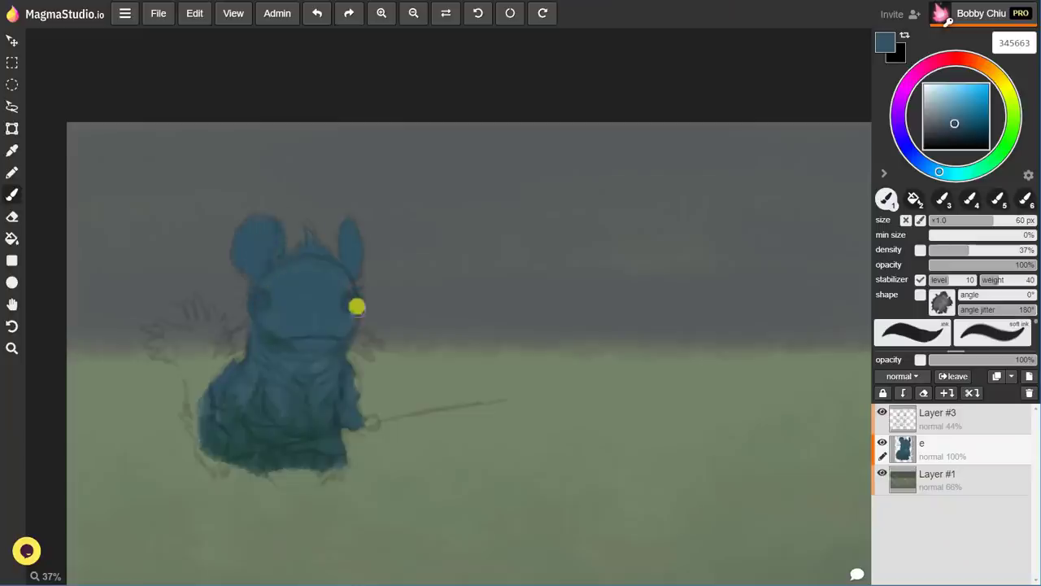
Sketch the mouse's ears, fluffy tail and thin spear over the silhouette
left_click_drag(358, 308, 183, 420)
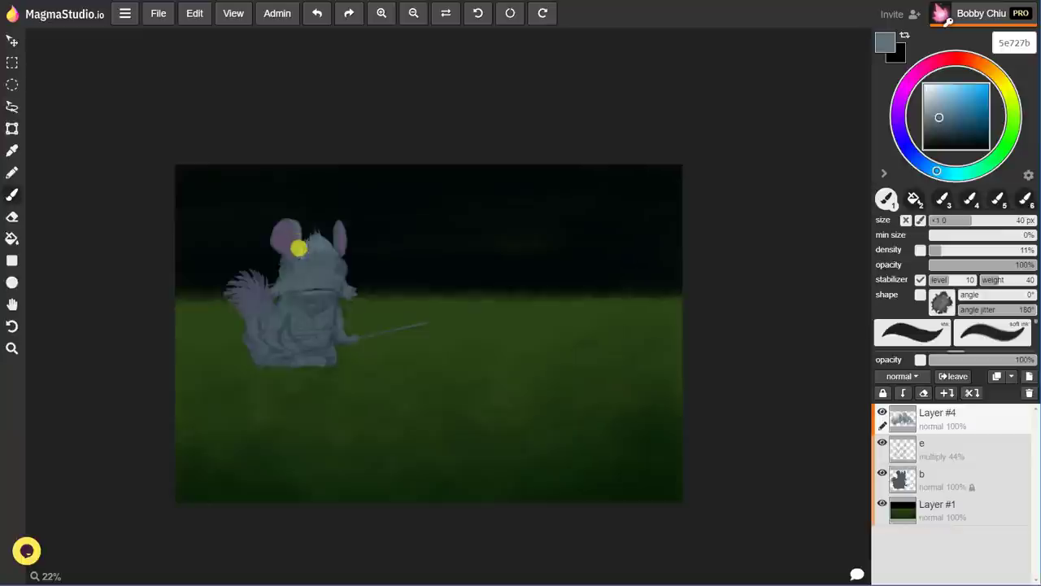
Paint soft gray fur and fluffy detail onto the mouse's body and tail
left_click_drag(300, 247, 339, 287)
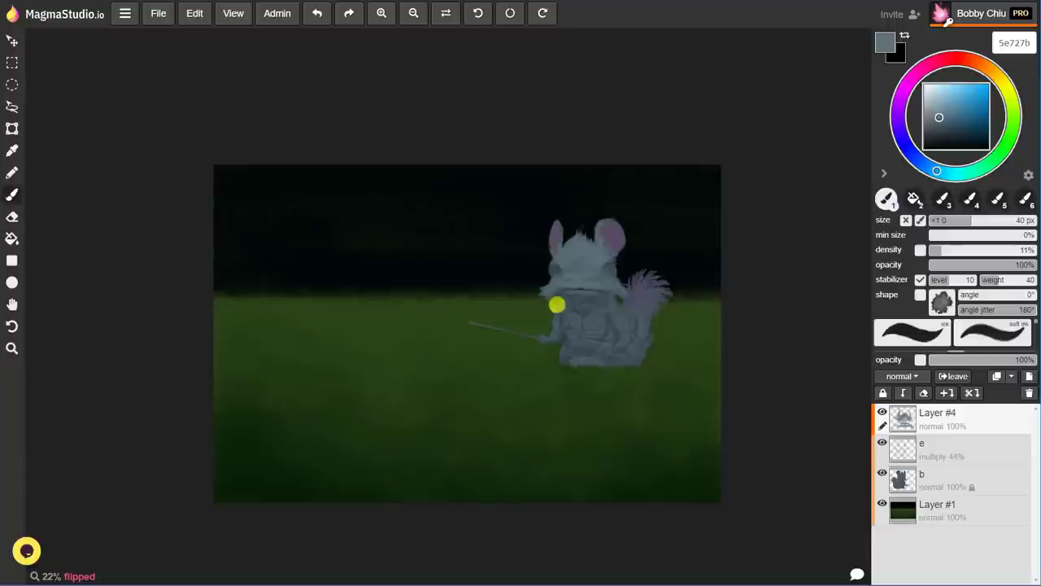
left_click_drag(557, 306, 634, 333)
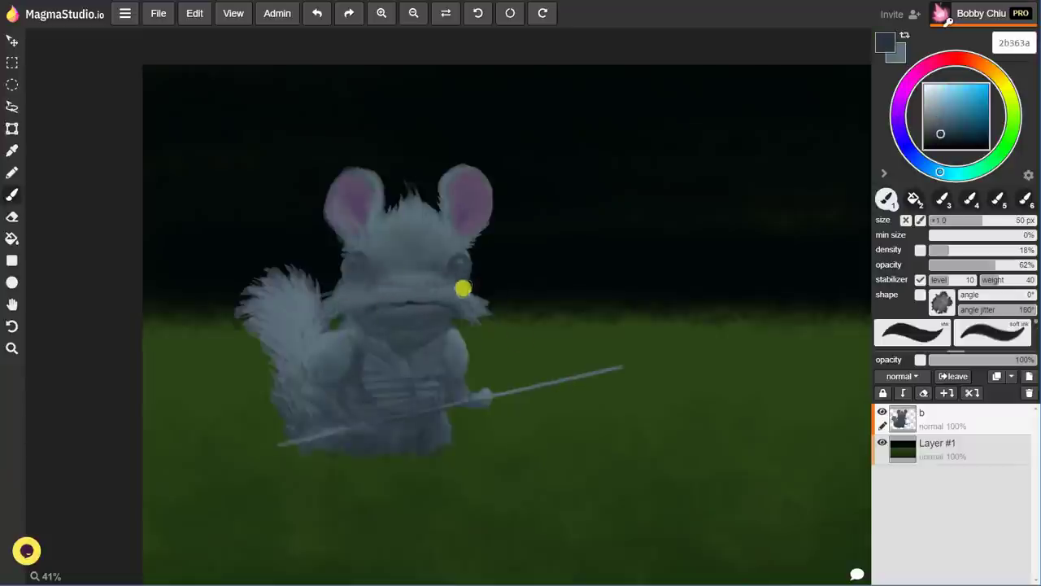
mouse_move(578, 306)
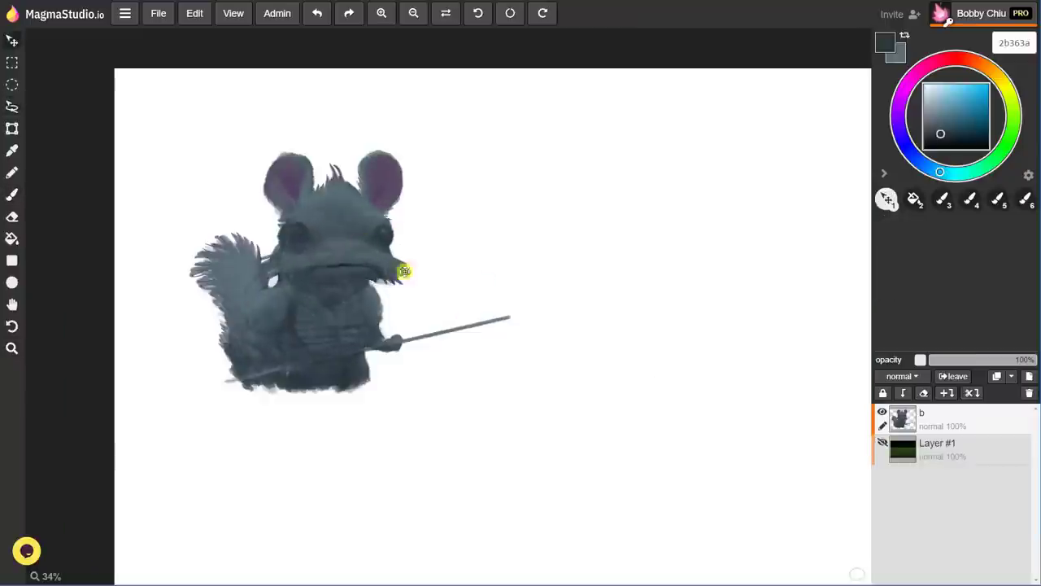
Toggle the background layer visibility to check the mouse's edges
left_click(888, 199)
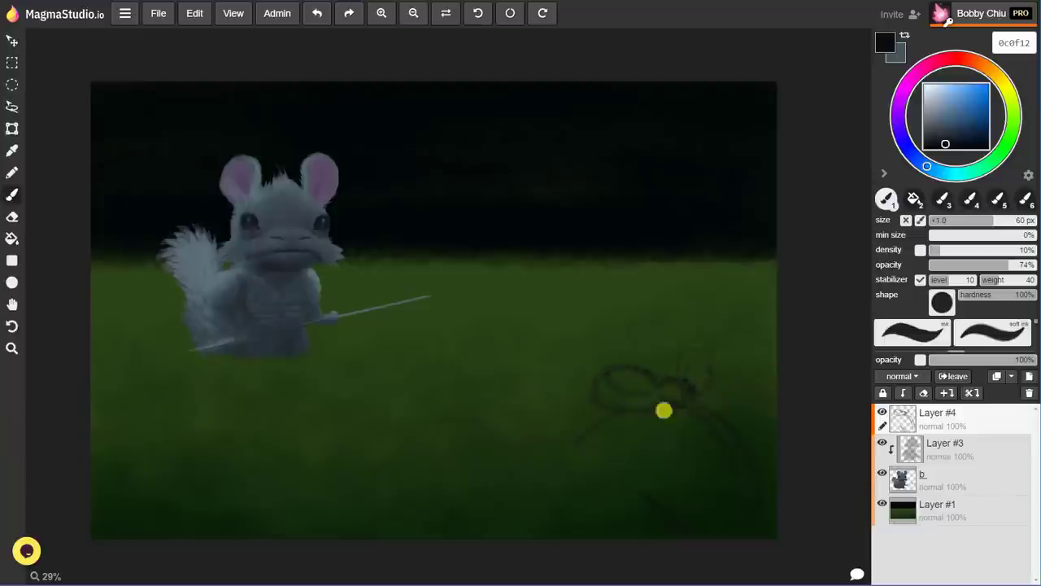
Sketch the small rabbit in the grass and fill in its dark silhouette
left_click_drag(664, 410, 710, 286)
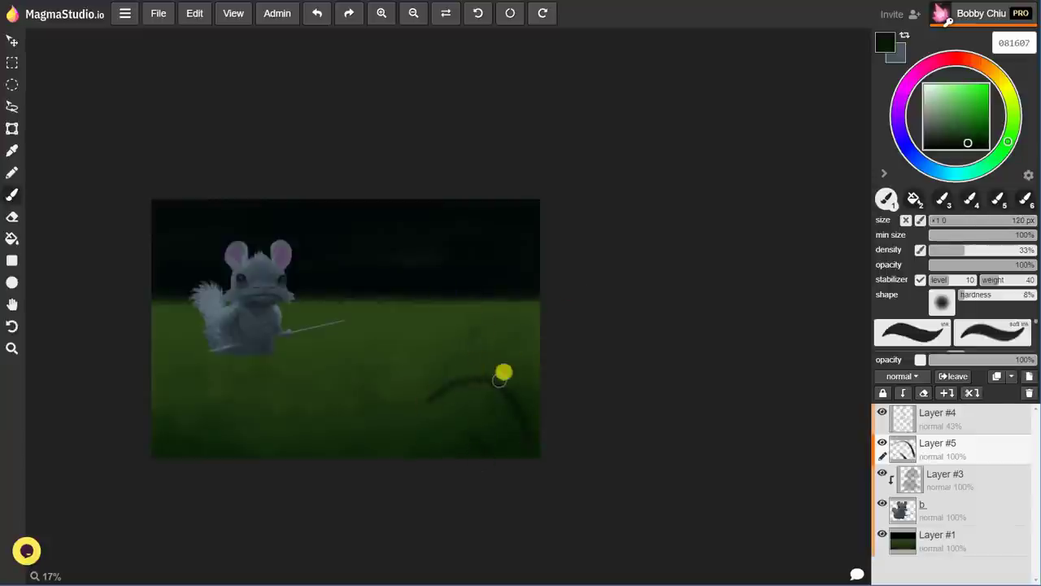
left_click_drag(502, 377, 485, 342)
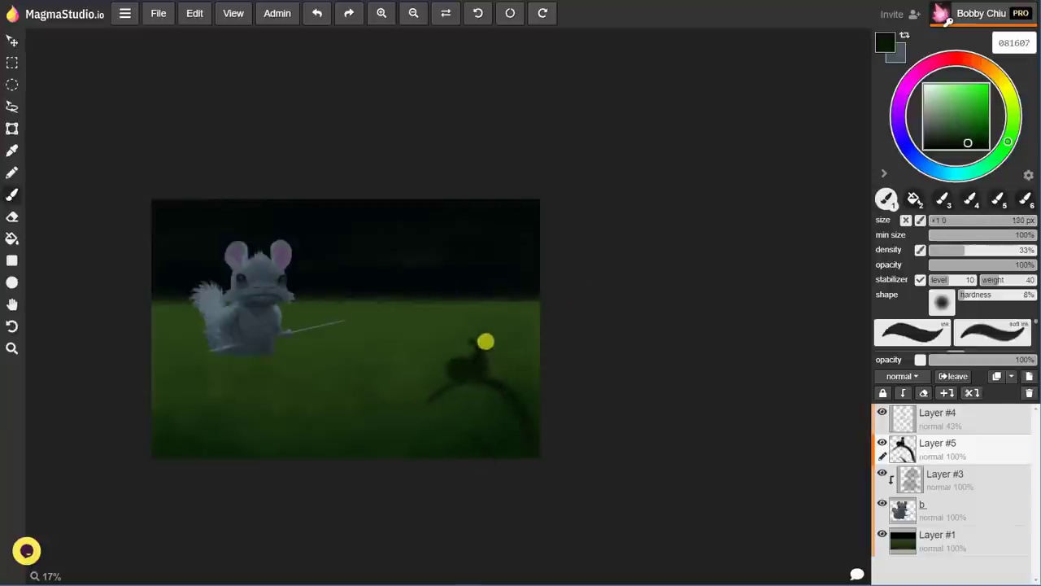
left_click_drag(485, 342, 517, 296)
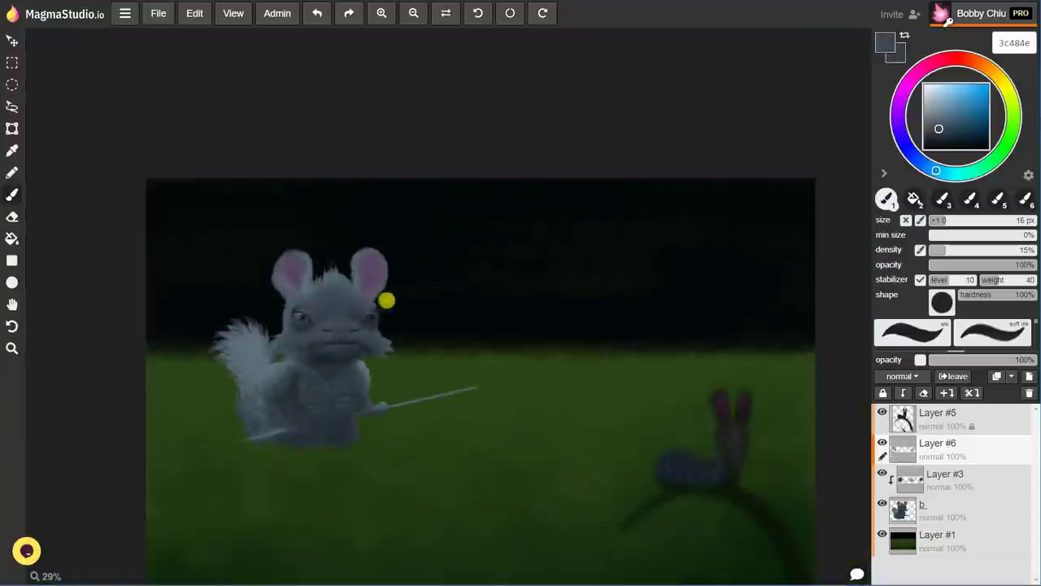
Add a multiply layer for painting the mouse's brown shoulder pads
left_click(381, 13)
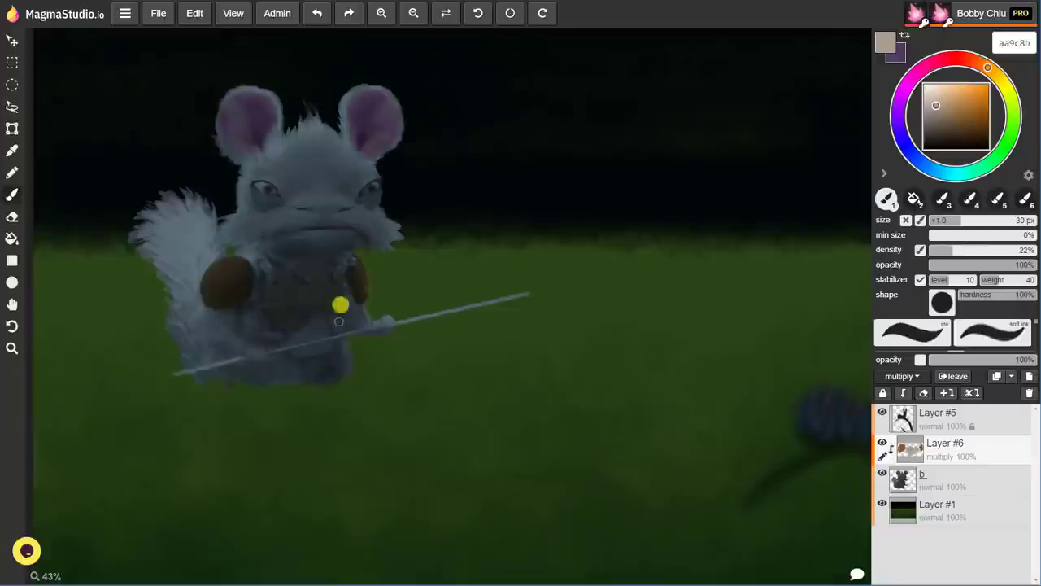
Shade the mouse's fur and body with darker multiply tones, then add a new layer above
left_click(941, 88)
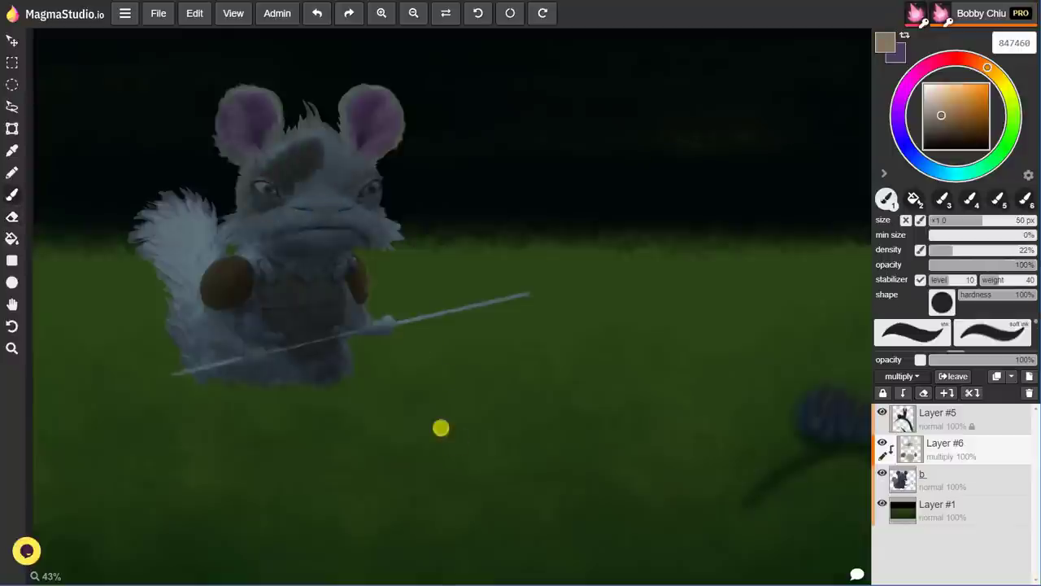
left_click_drag(441, 427, 289, 145)
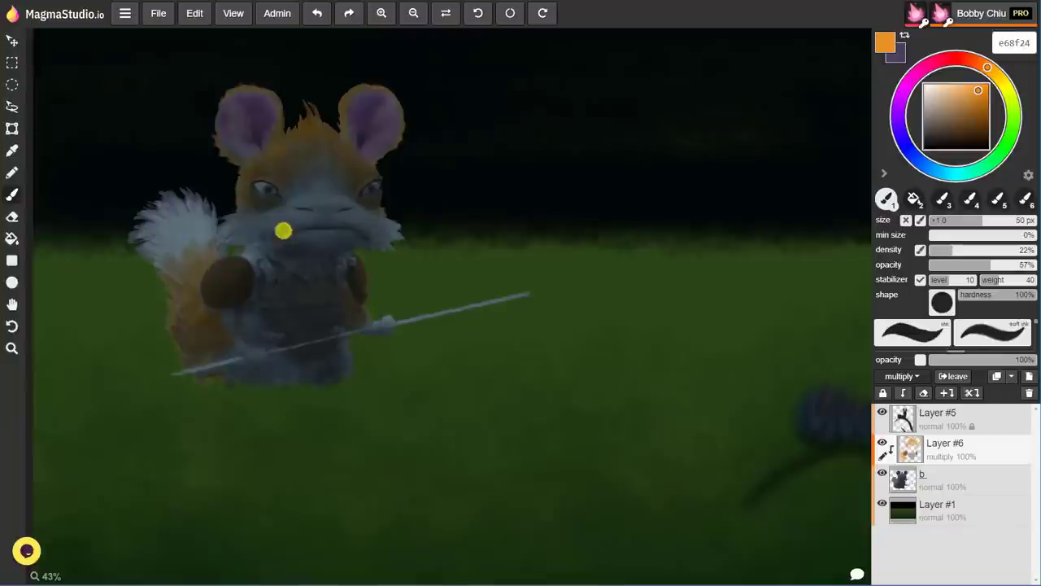
mouse_move(548, 524)
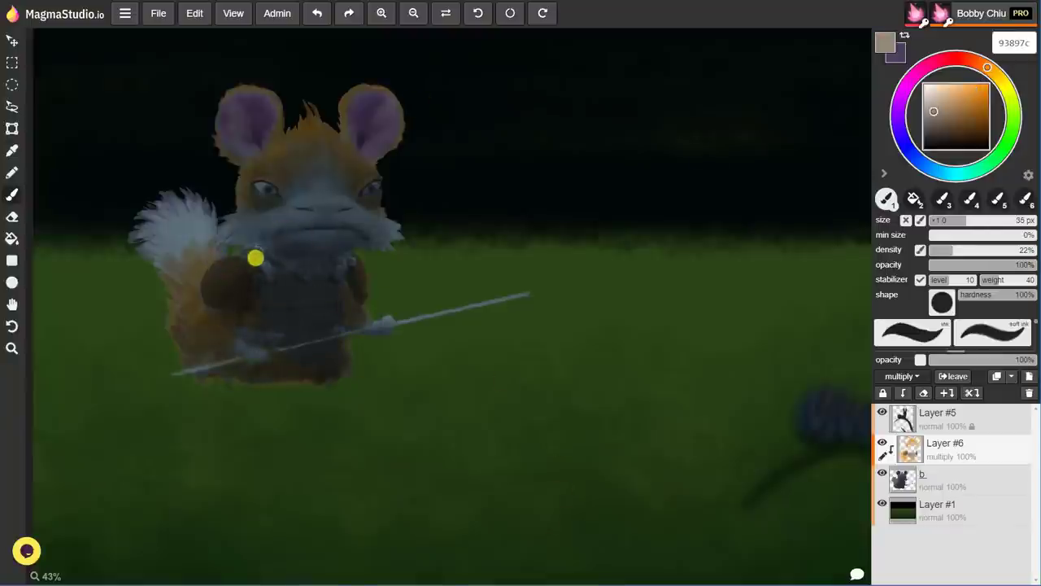
left_click_drag(254, 257, 378, 228)
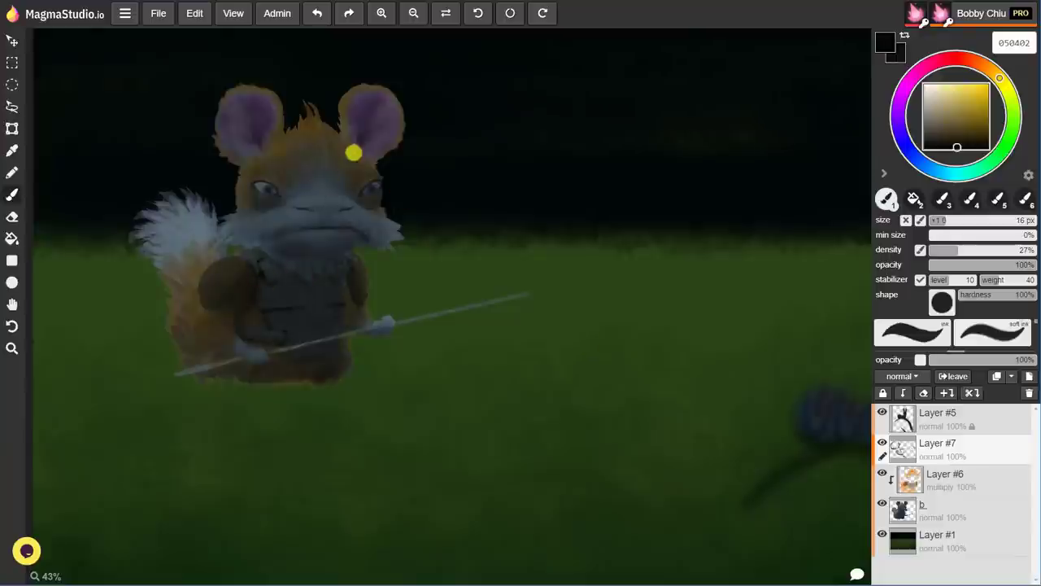
left_click(957, 159)
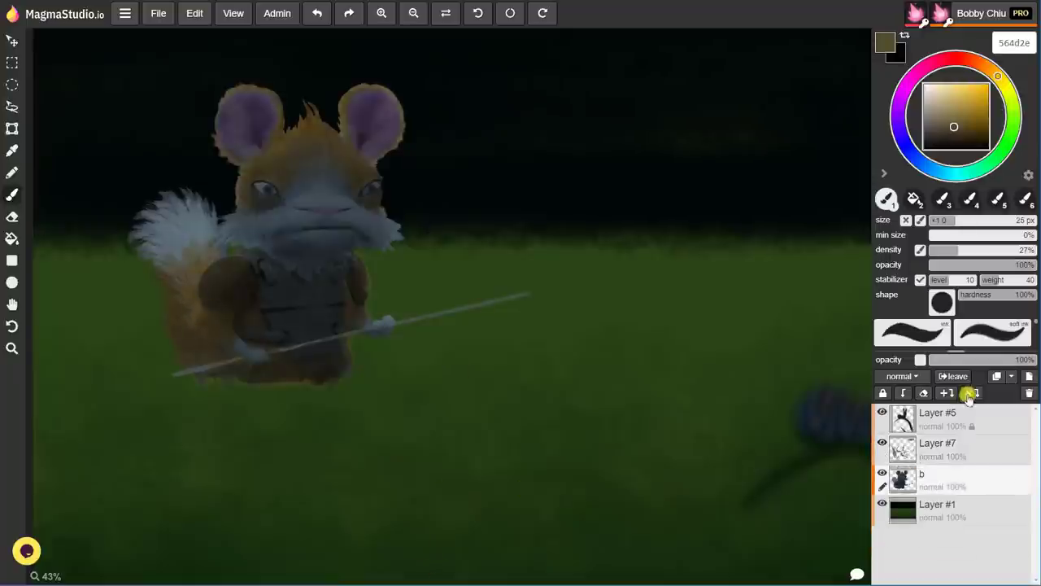
Add a new layer for the glowing yellow-green grass light behind the mouse
left_click(944, 392)
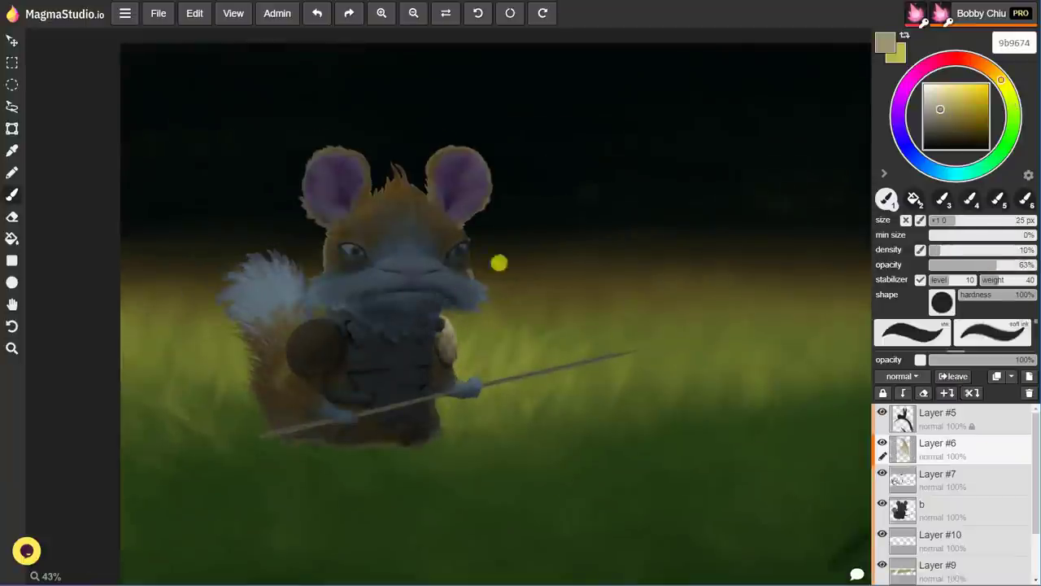
left_click(937, 87)
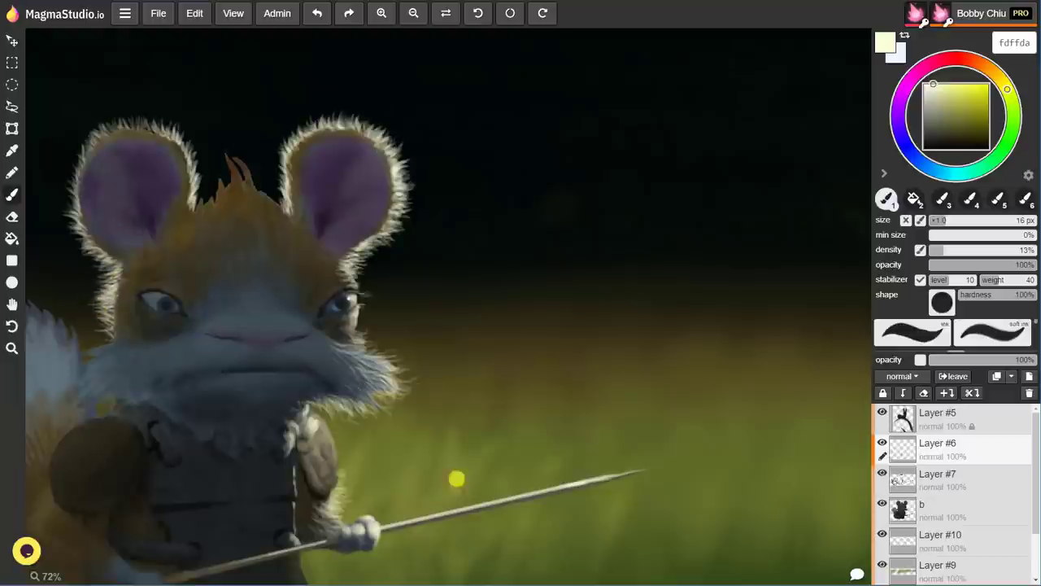
mouse_move(118, 358)
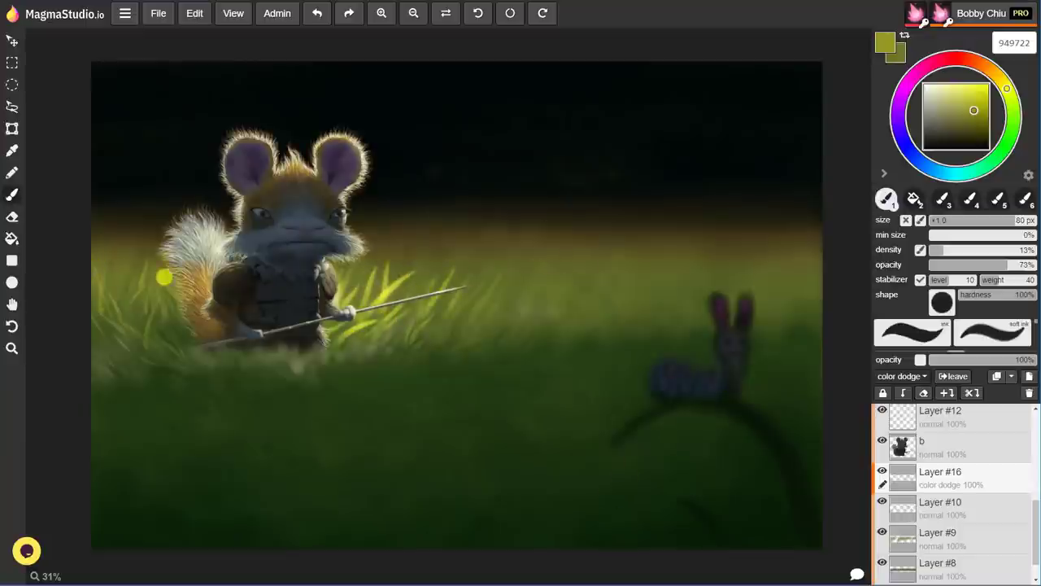
Select a layer to refine the ears, armor and foreground grass blades
left_click(902, 378)
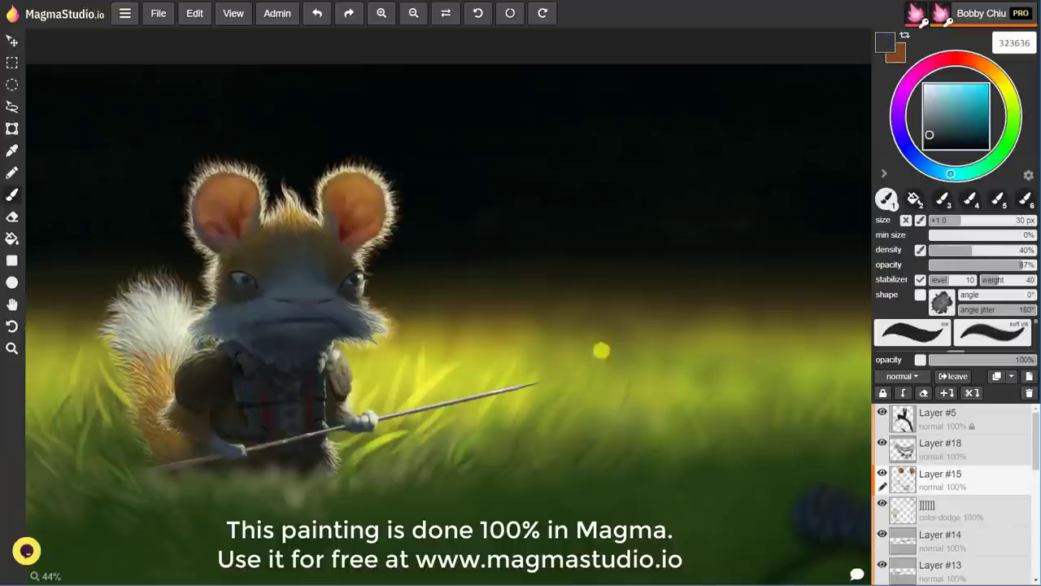
Pick a muted brownish color for the bokeh dots and signature
left_click(976, 132)
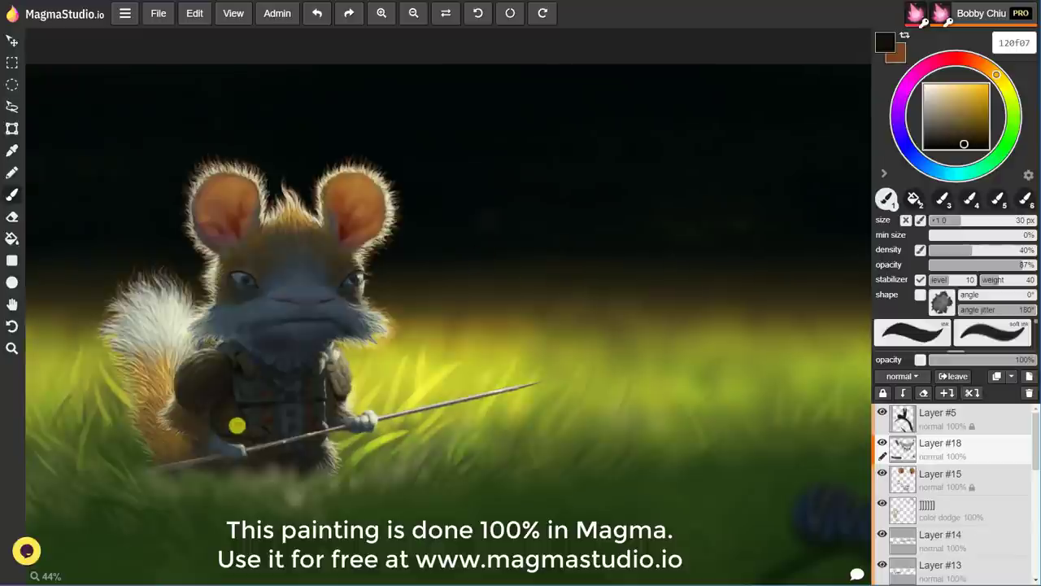
left_click(953, 131)
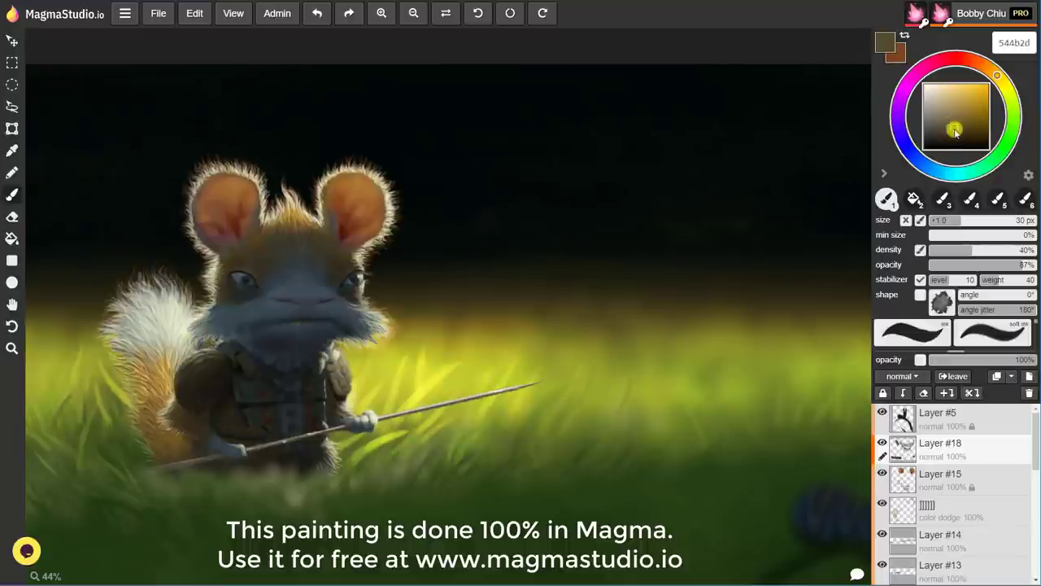
left_click(940, 137)
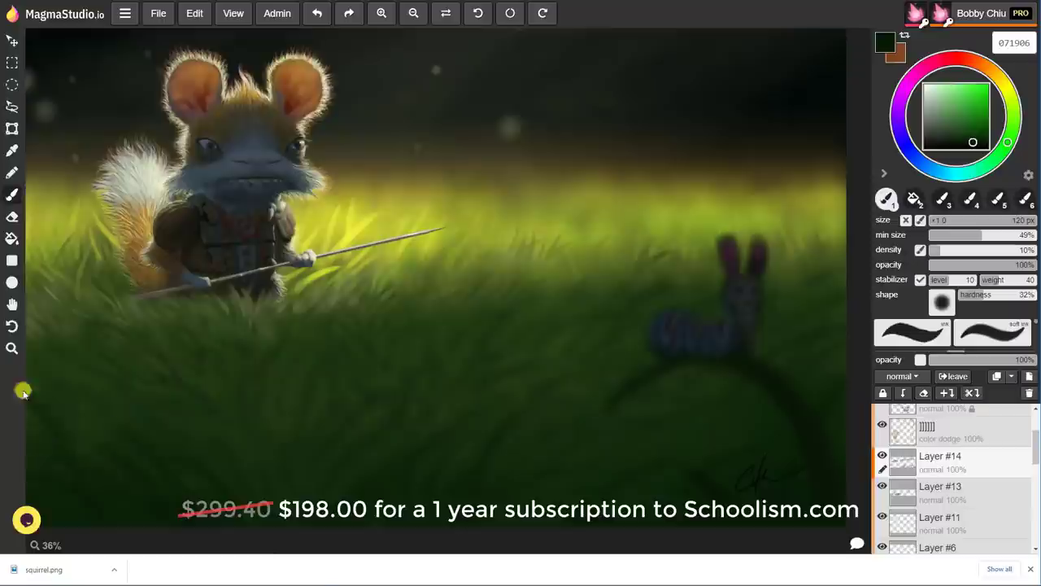
mouse_move(184, 371)
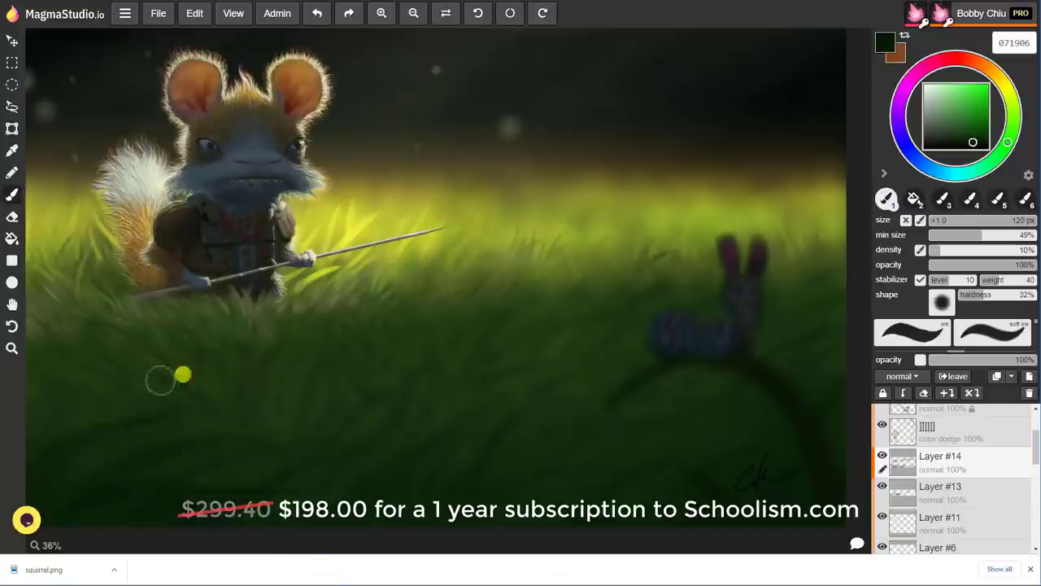